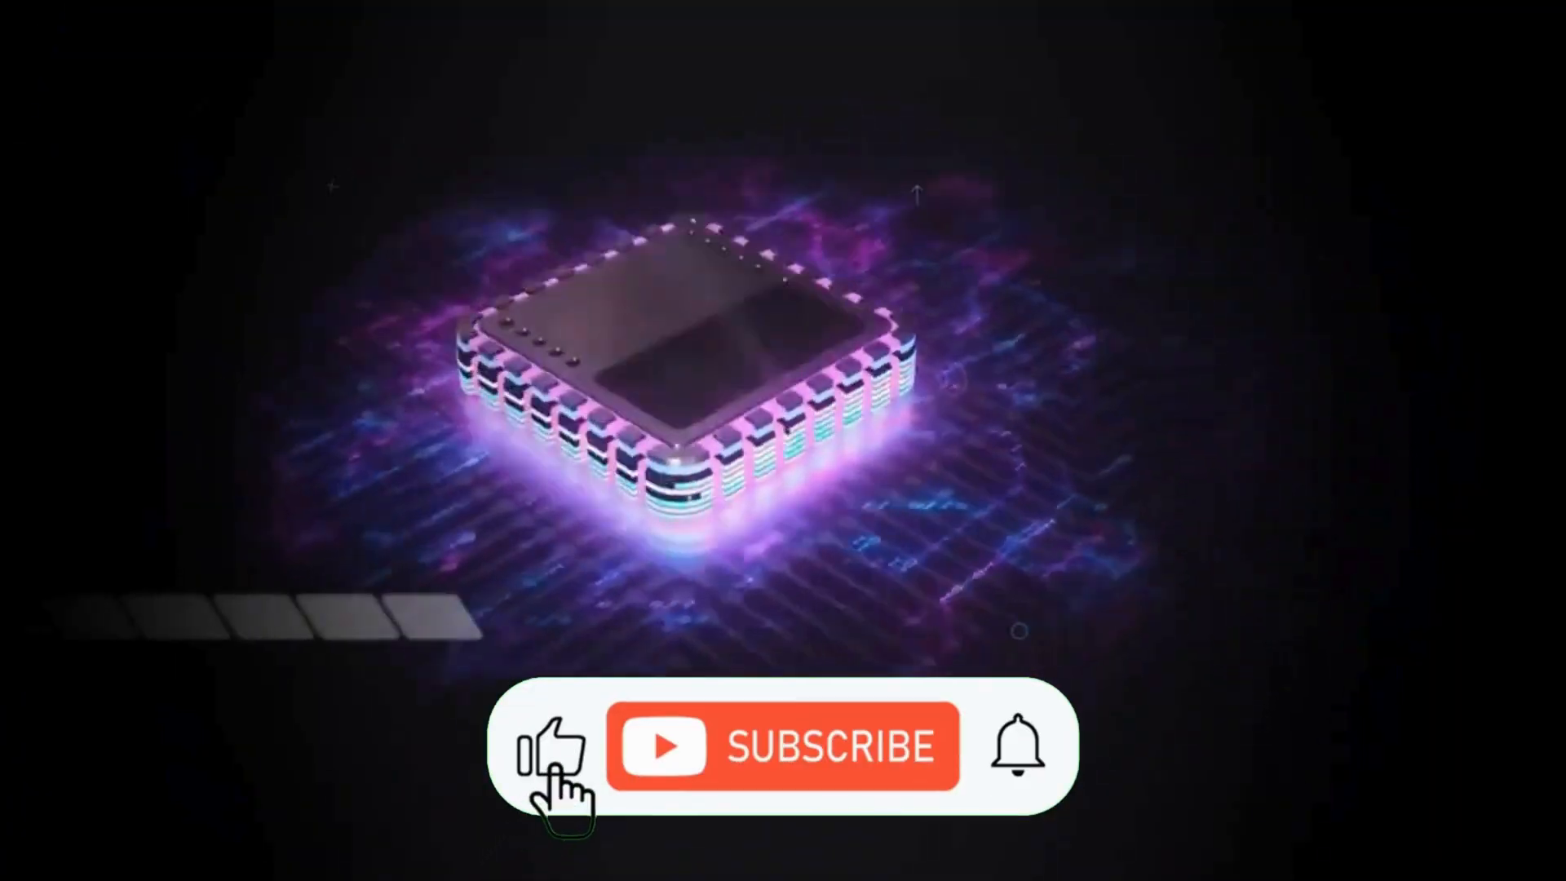
- Let the microchip outro play until Subscribe turns to Subscribed and the like icon fills
left_click(783, 746)
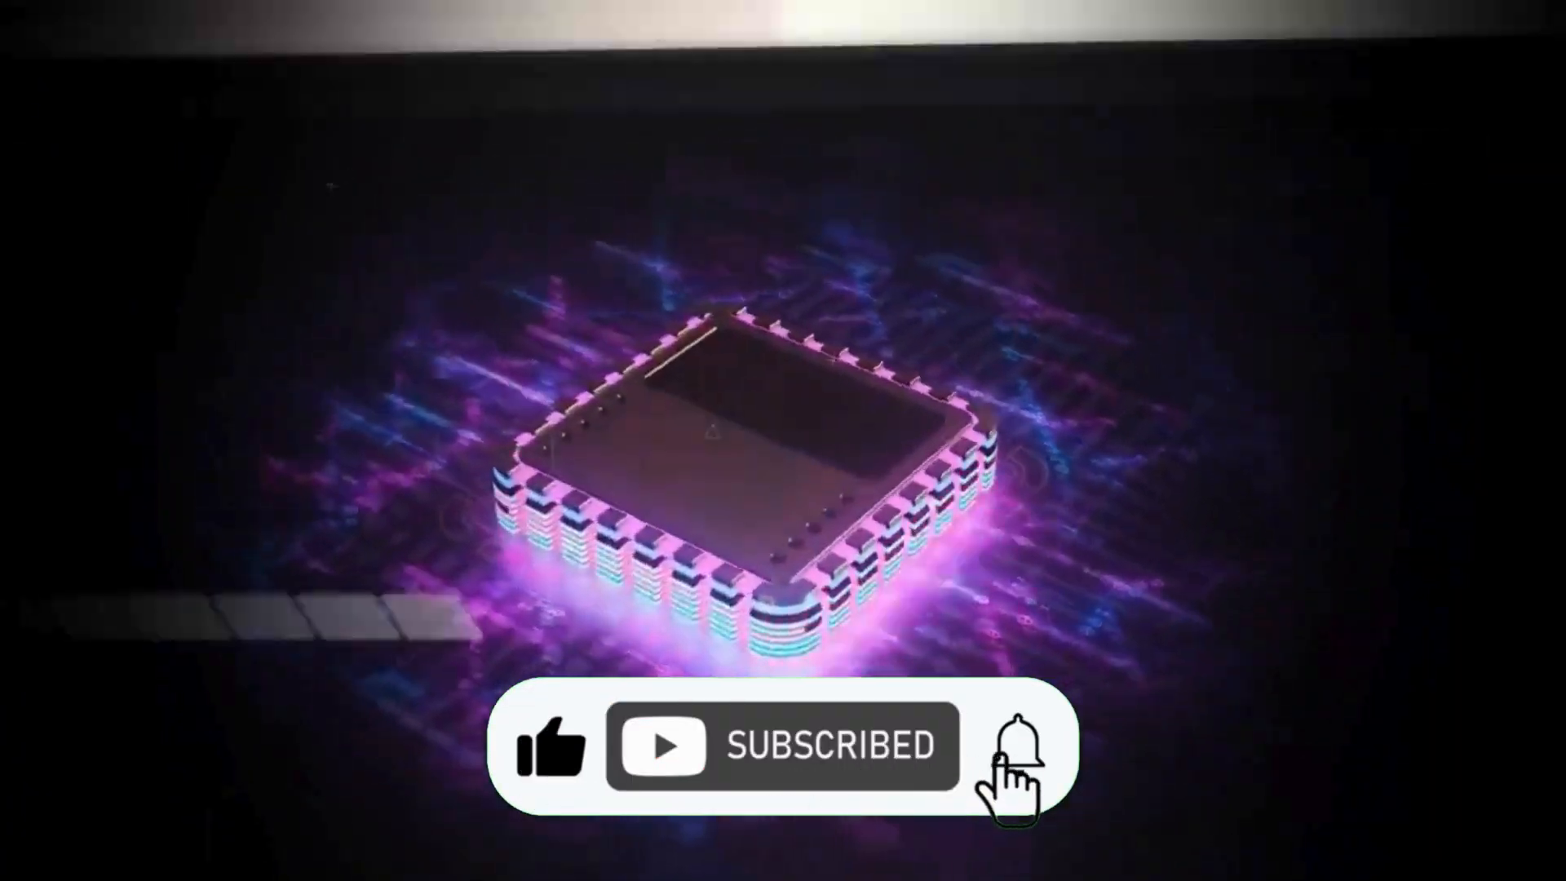